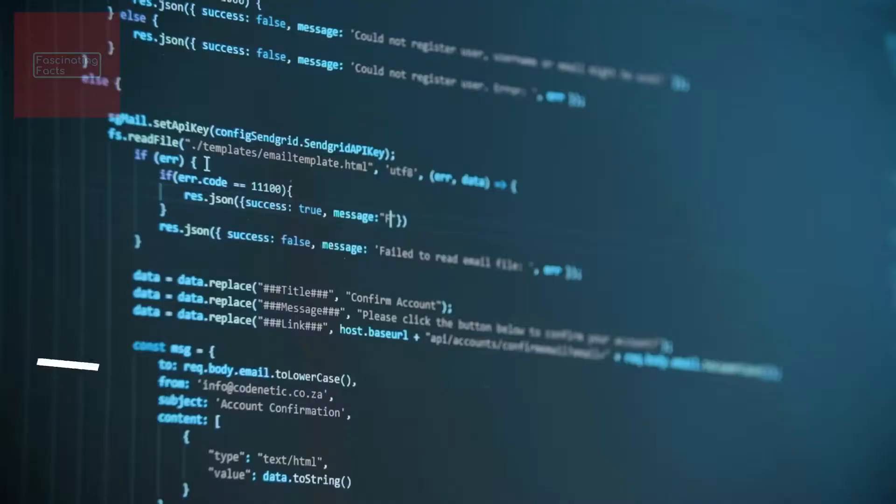
{"action": "type", "text": "Failed wi"}
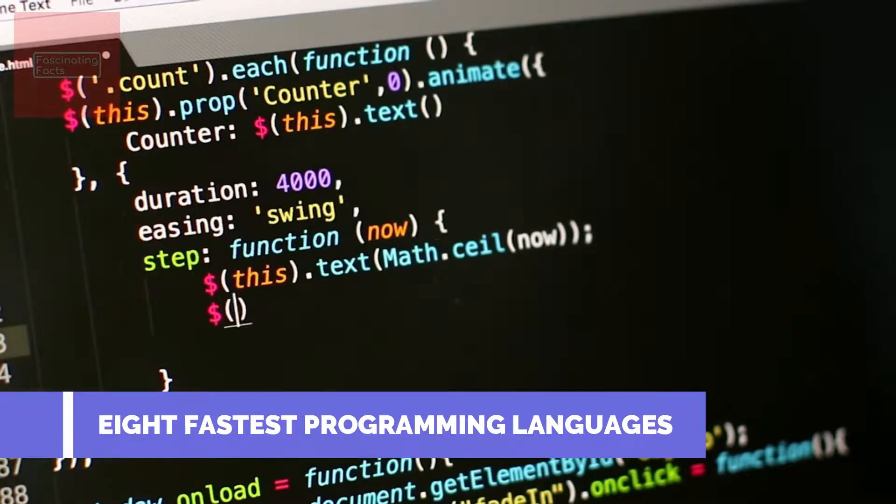
{"action": "type", "text": "this"}
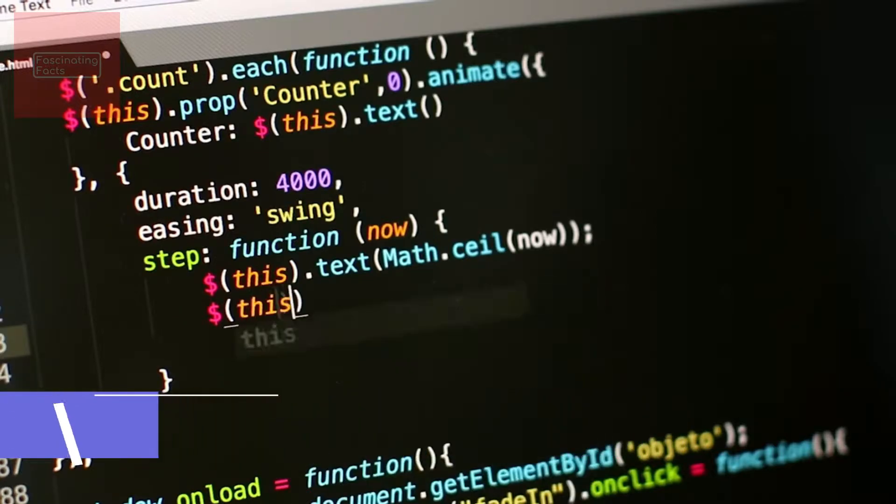
{"action": "type", "text": ".ht"}
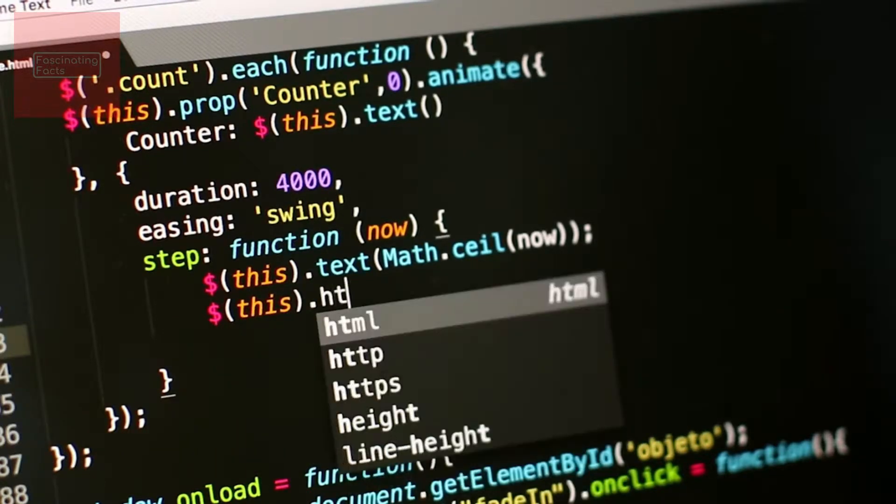